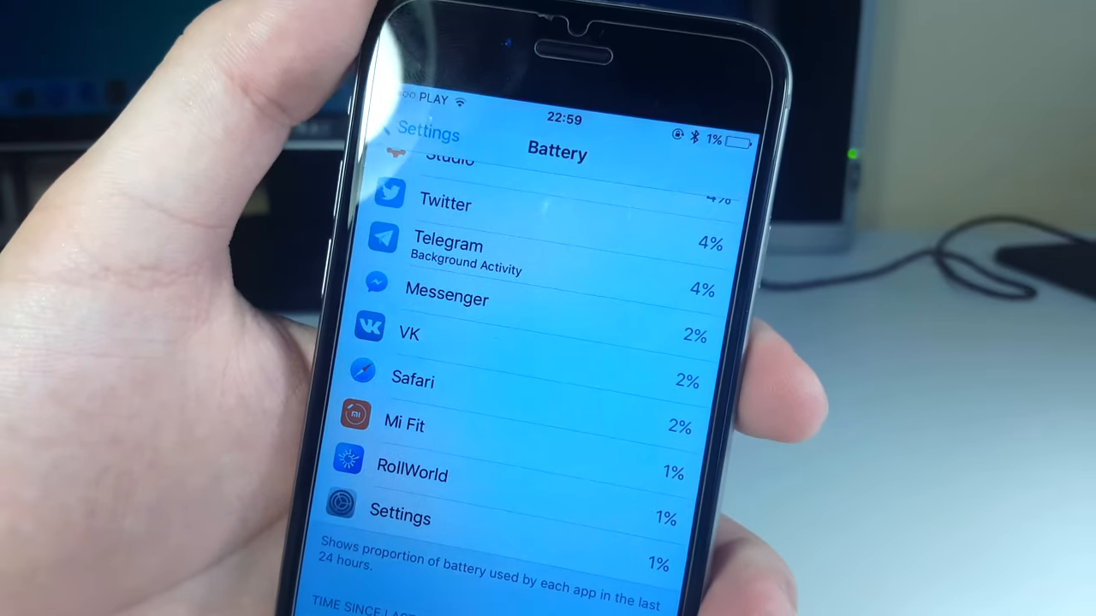
{"action": "scroll", "scroll_direction": "down", "scroll_amount": 3}
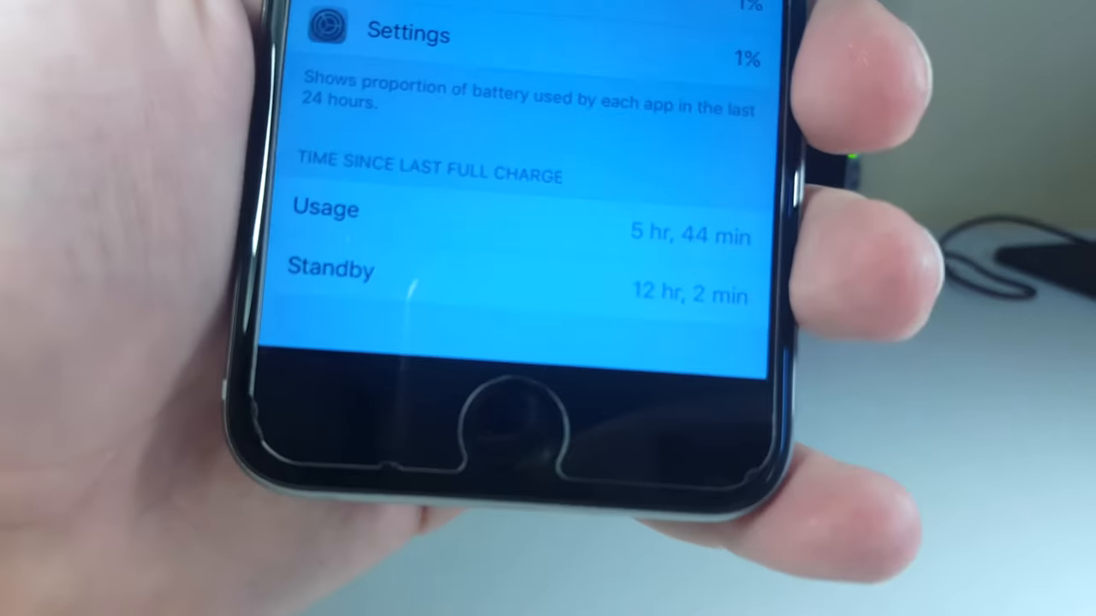